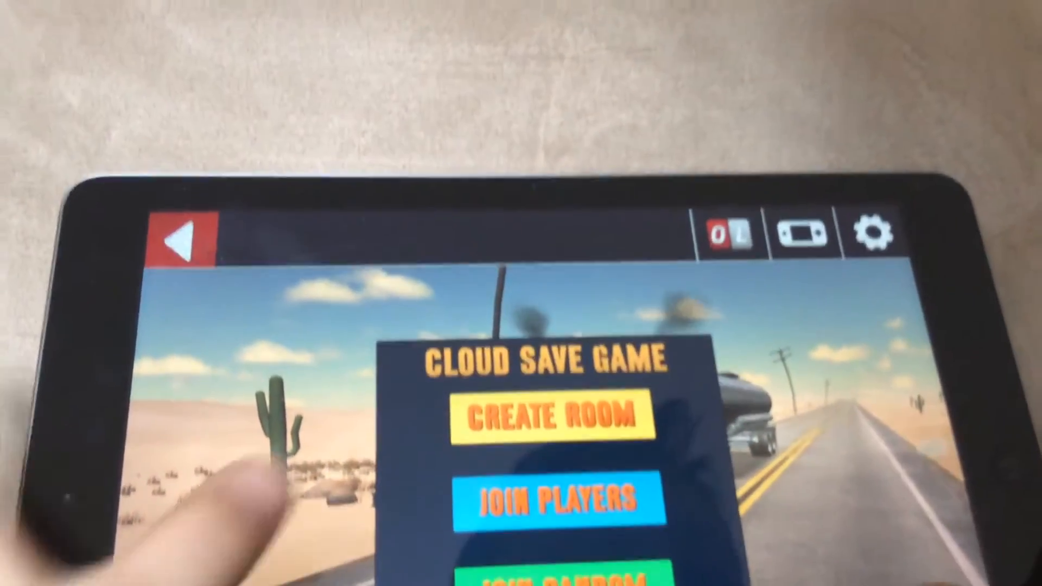
click(553, 499)
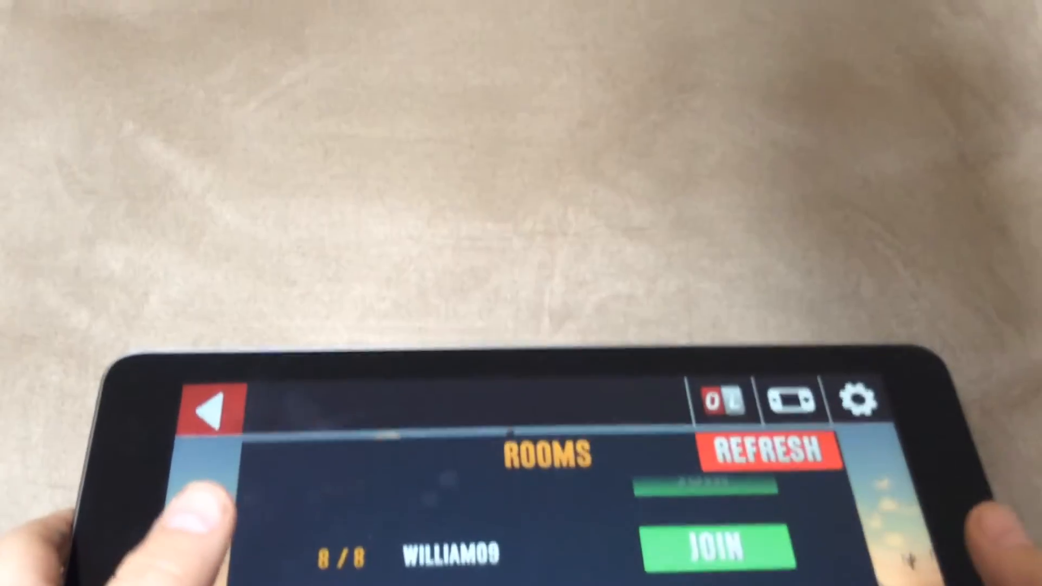
click(707, 545)
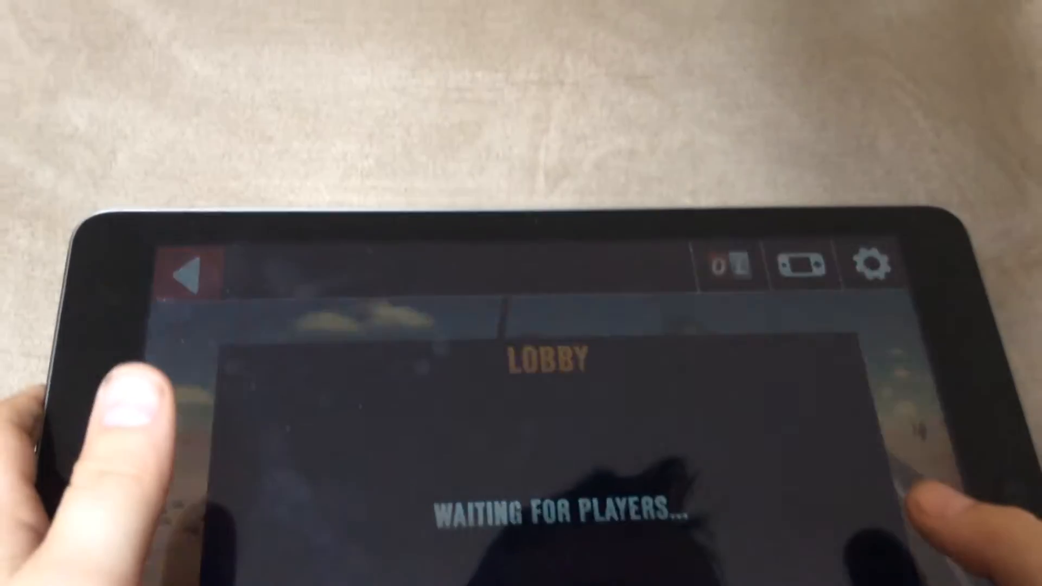